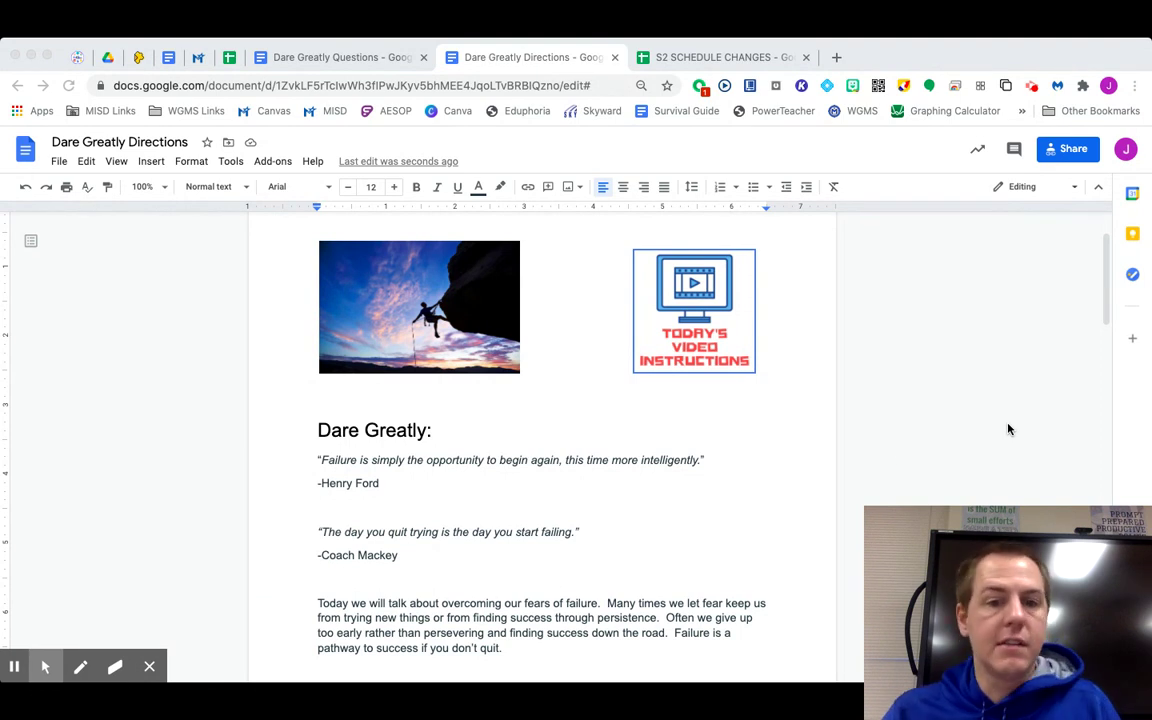
pyautogui.scroll(-3)
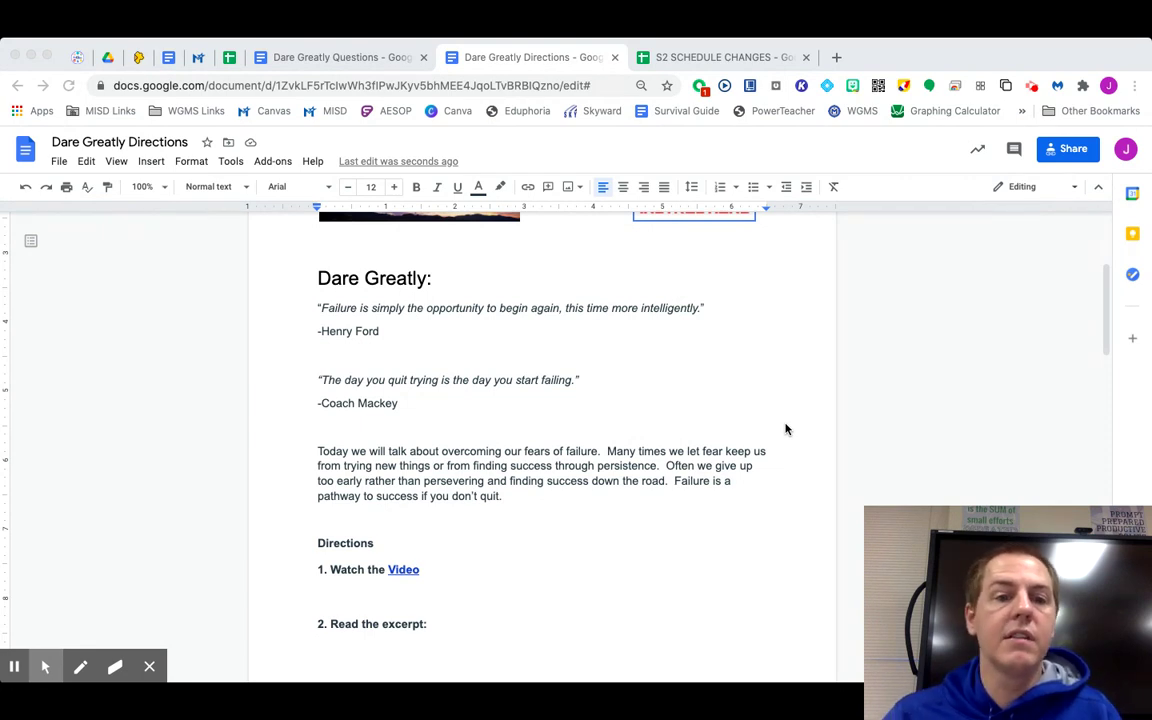
pyautogui.scroll(-3)
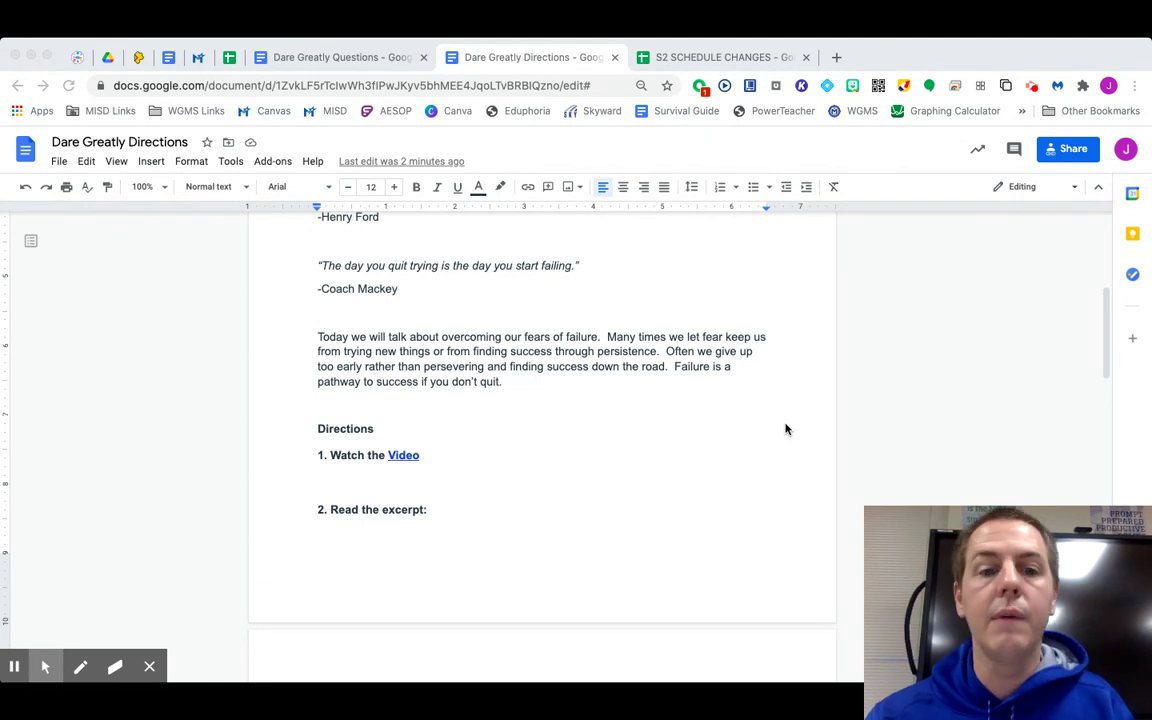
pyautogui.scroll(-3)
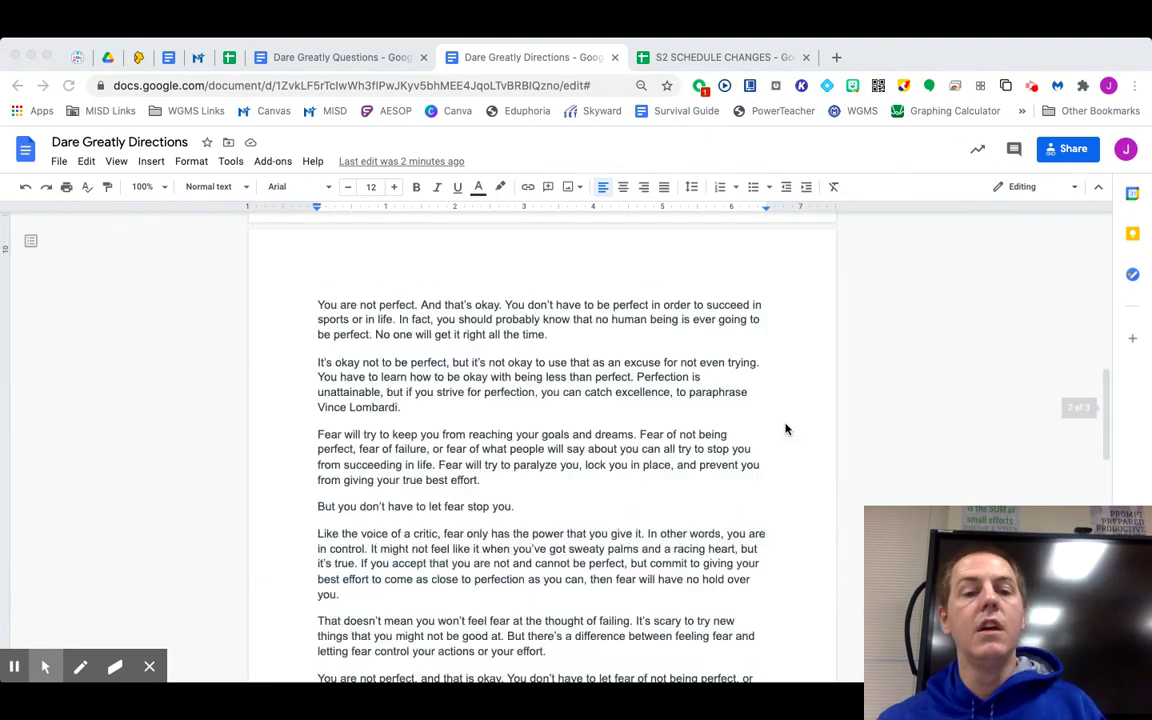
pyautogui.scroll(-3)
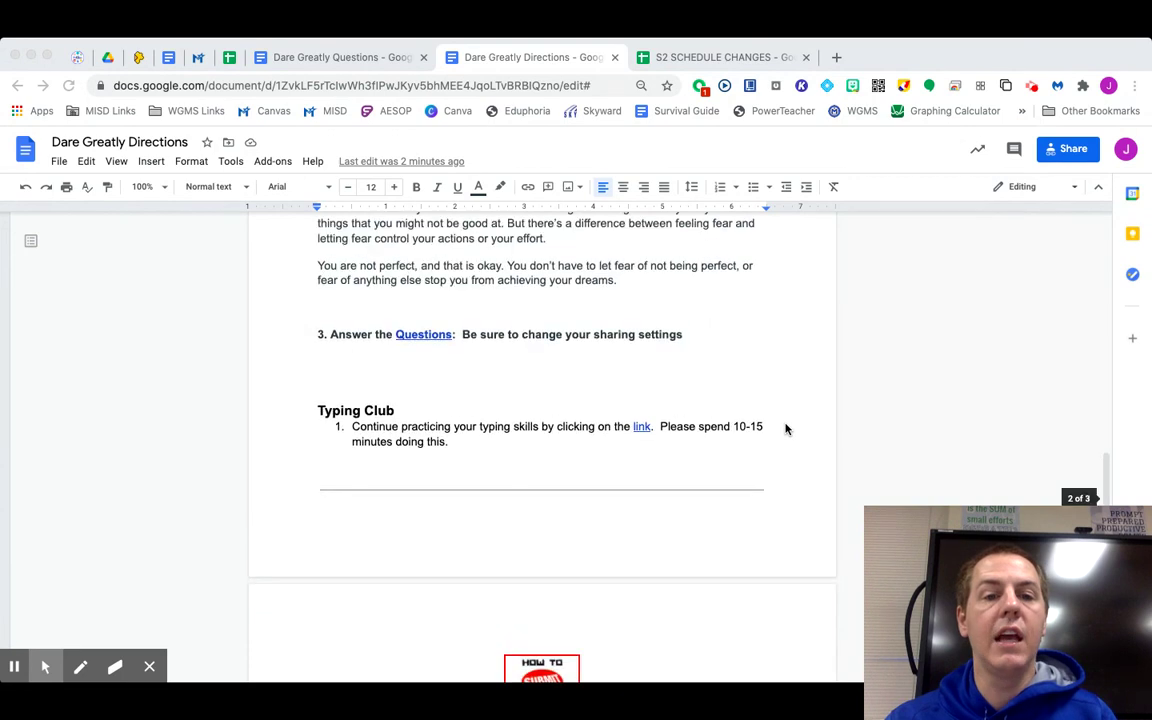